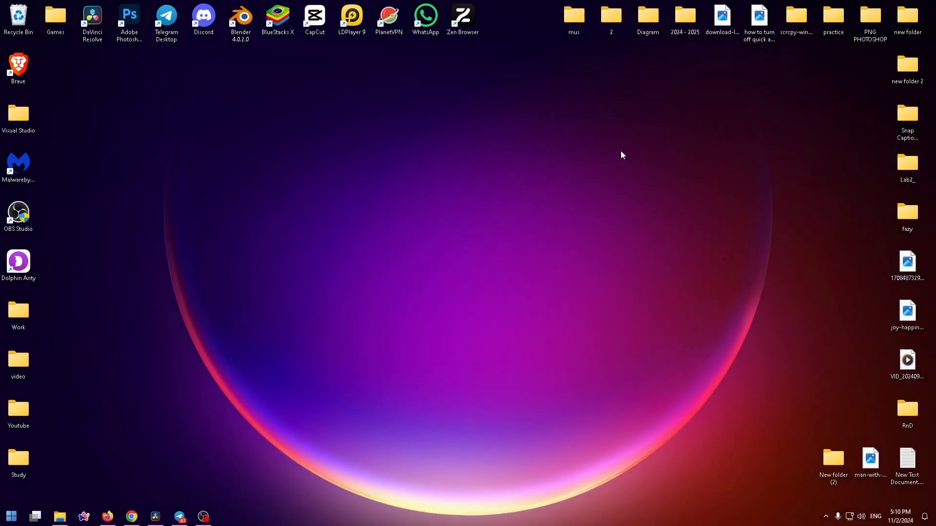
{"action": "mouse_move", "coordinate": [610, 137]}
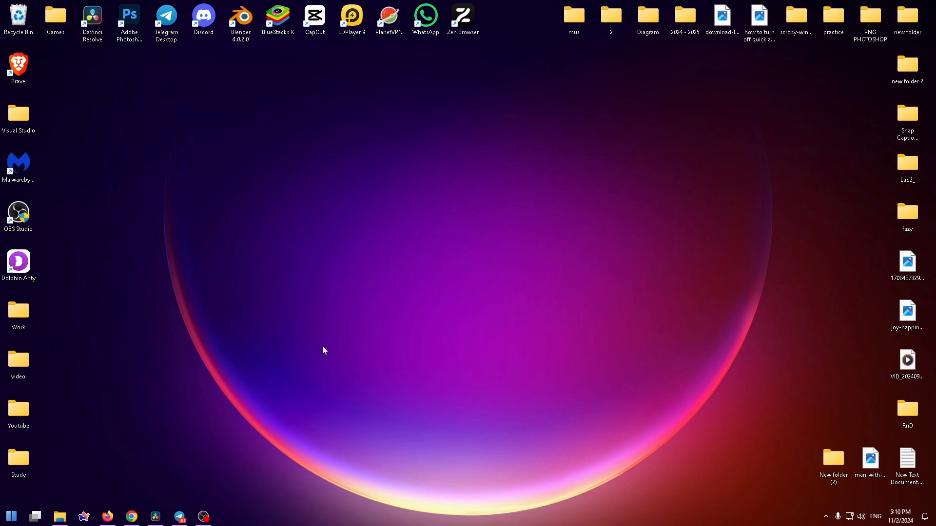
{"action": "mouse_move", "coordinate": [330, 320]}
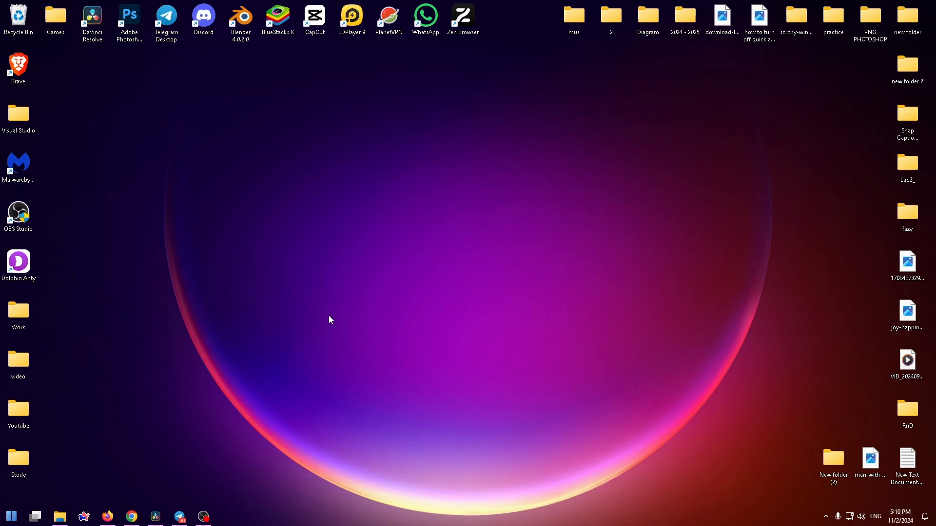
{"action": "mouse_move", "coordinate": [28, 506]}
{"action": "type", "text": "steam"}
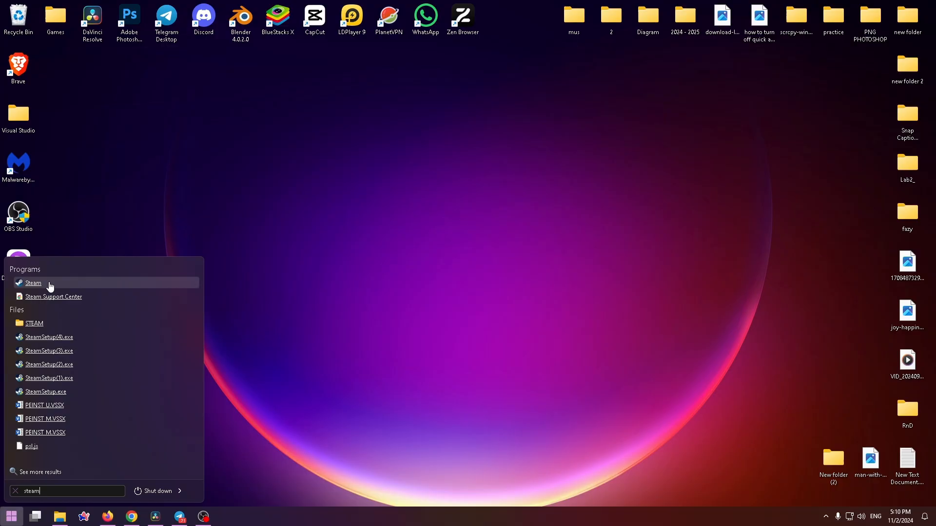
Step: Launch Steam and bring up the account's profile menu with Activity, Profile and Inventory
{"action": "left_click", "coordinate": [34, 283]}
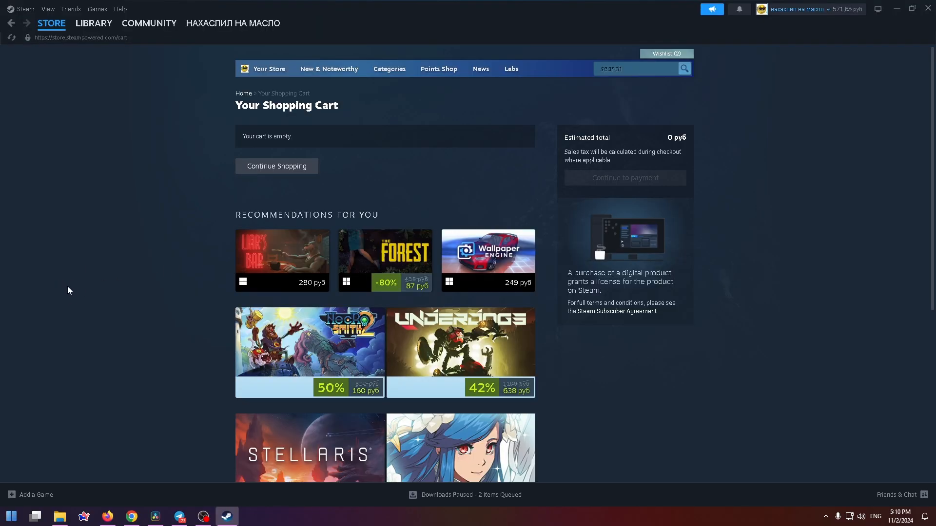
{"action": "mouse_move", "coordinate": [157, 172]}
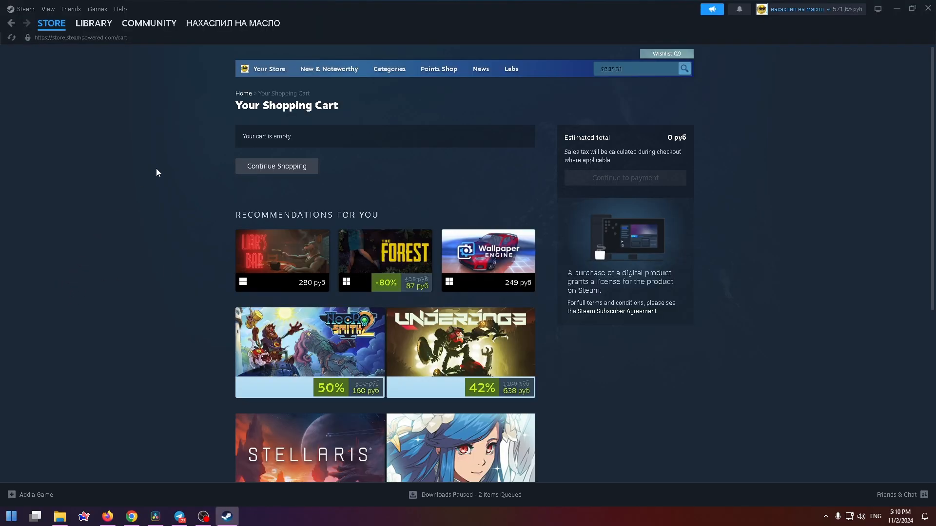
{"action": "mouse_move", "coordinate": [225, 64]}
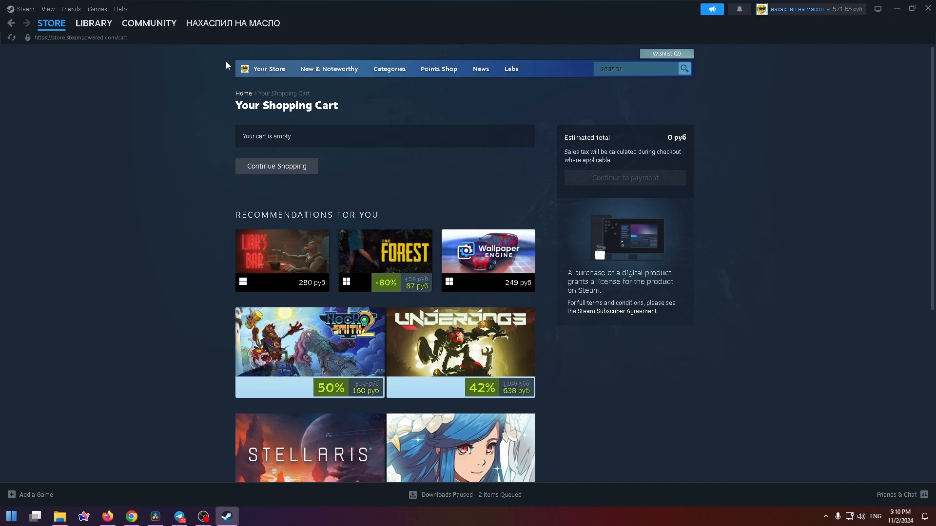
{"action": "left_click", "coordinate": [232, 24]}
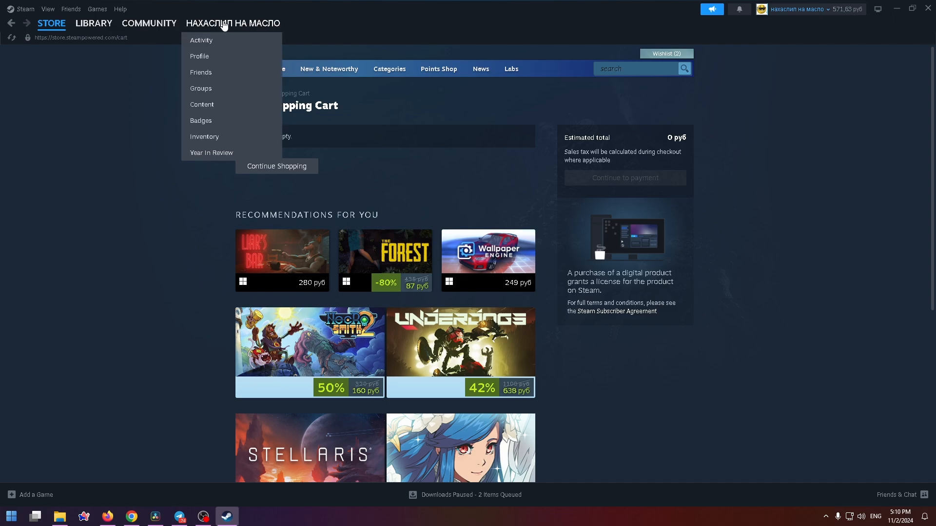
{"action": "mouse_move", "coordinate": [229, 27]}
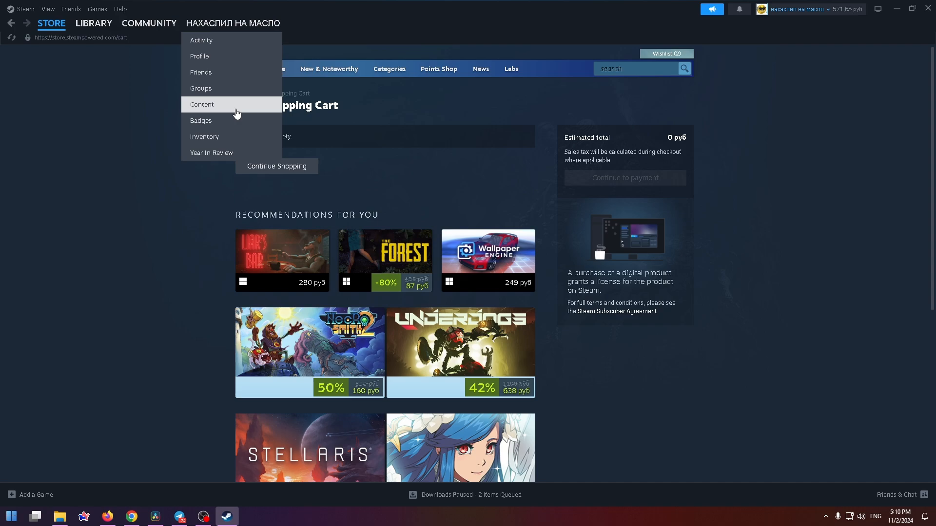
{"action": "mouse_move", "coordinate": [205, 136]}
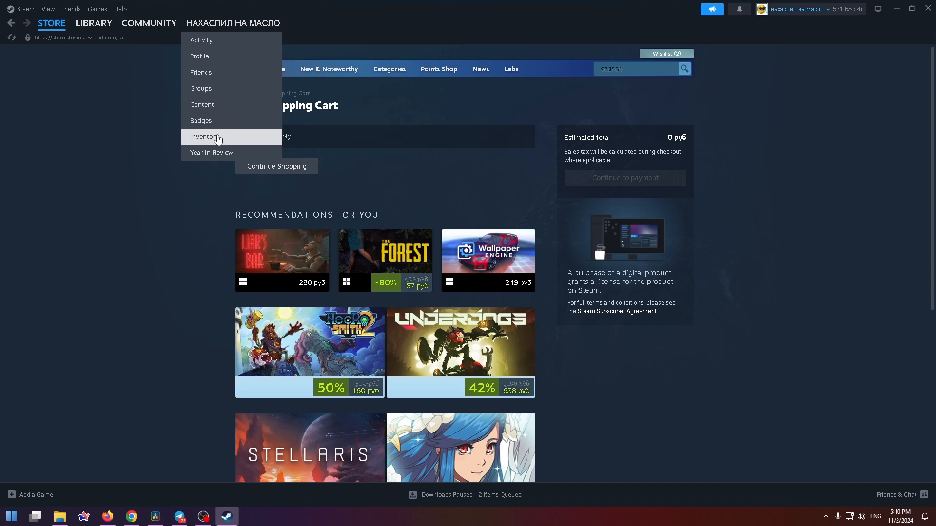
Step: Show the G3SG1 | Green Apple details and Sell option in the Counter-Strike 2 inventory
{"action": "left_click", "coordinate": [206, 136]}
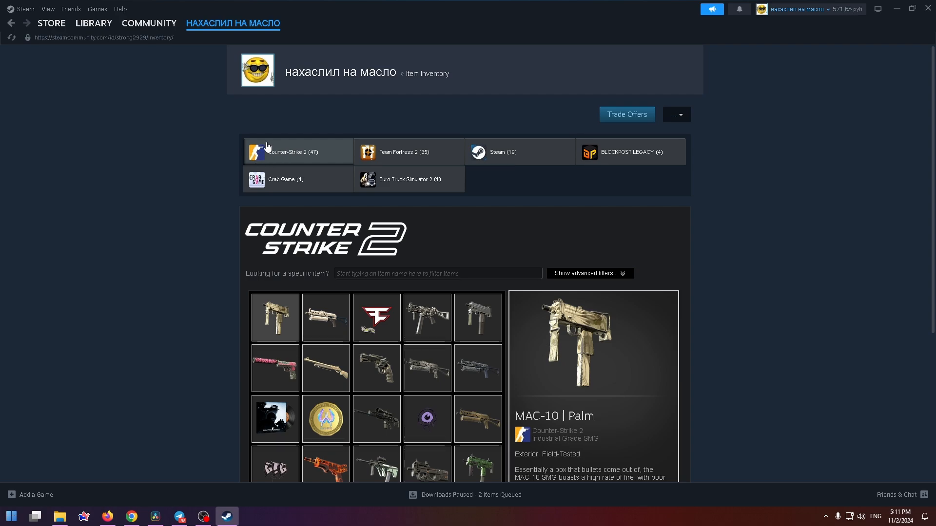
{"action": "mouse_move", "coordinate": [327, 147]}
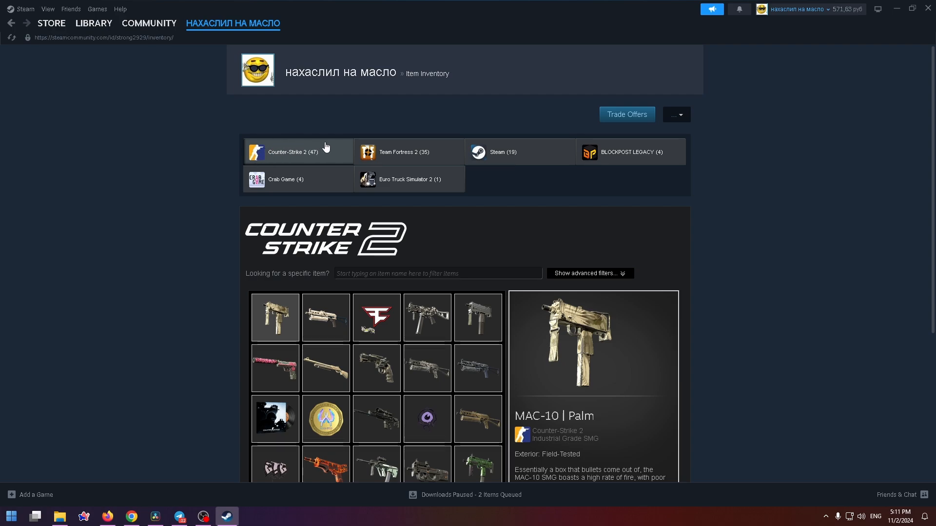
{"action": "left_click", "coordinate": [296, 152]}
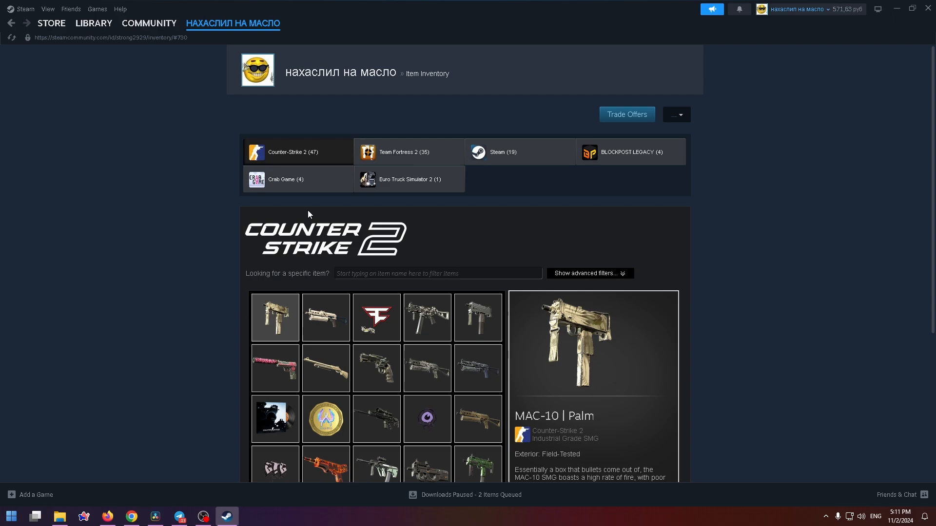
{"action": "scroll", "scroll_direction": "down", "scroll_amount": 3}
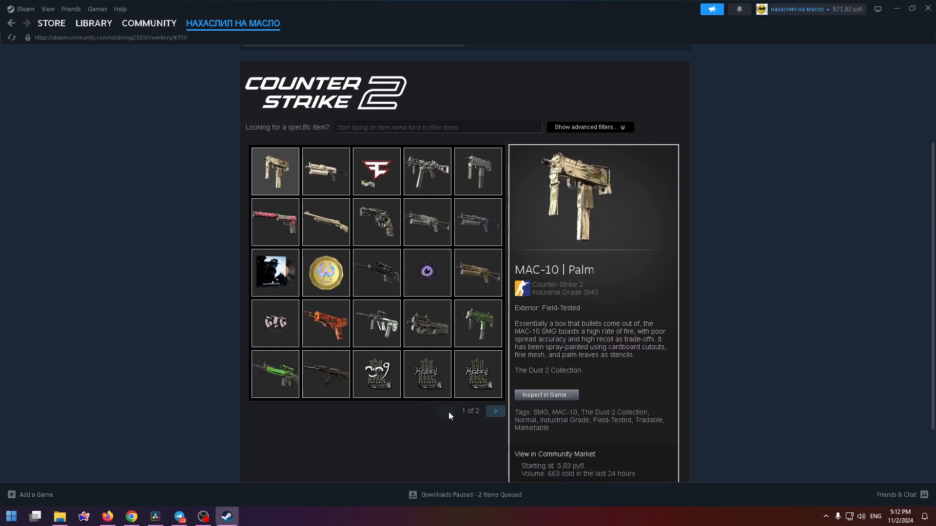
{"action": "mouse_move", "coordinate": [275, 375]}
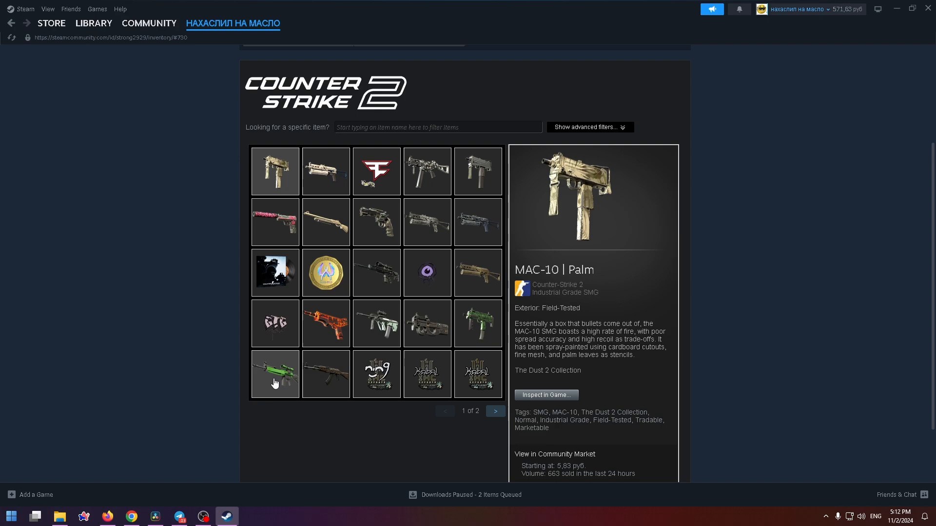
{"action": "left_click", "coordinate": [274, 374]}
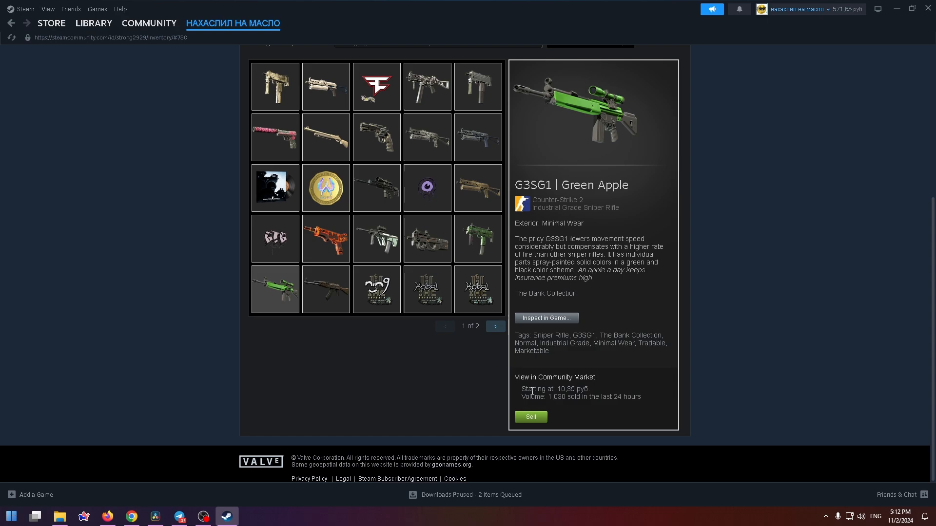
Step: Begin selling the Green Apple rifle at 10,00 руб buyer price, restarting the sale window once
{"action": "left_click", "coordinate": [530, 417]}
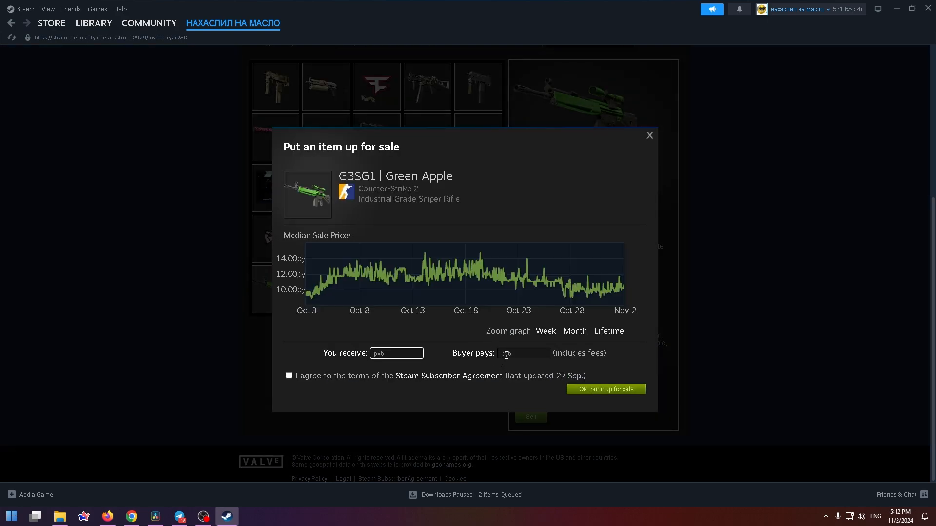
{"action": "left_click", "coordinate": [524, 353]}
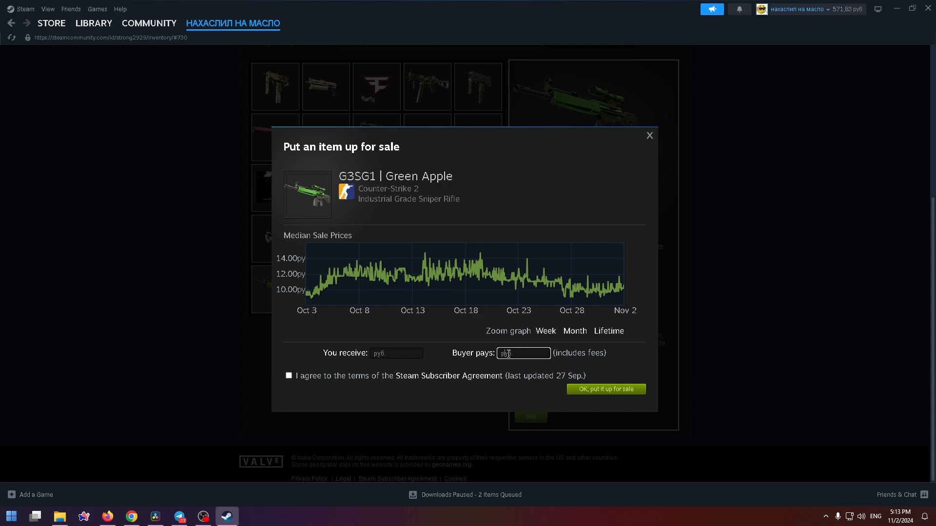
{"action": "mouse_move", "coordinate": [615, 287]}
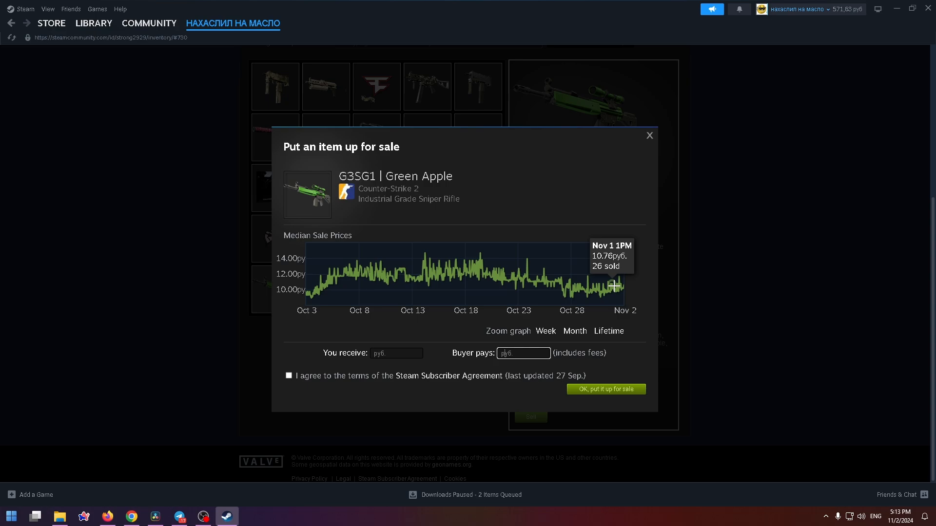
{"action": "left_click", "coordinate": [649, 136]}
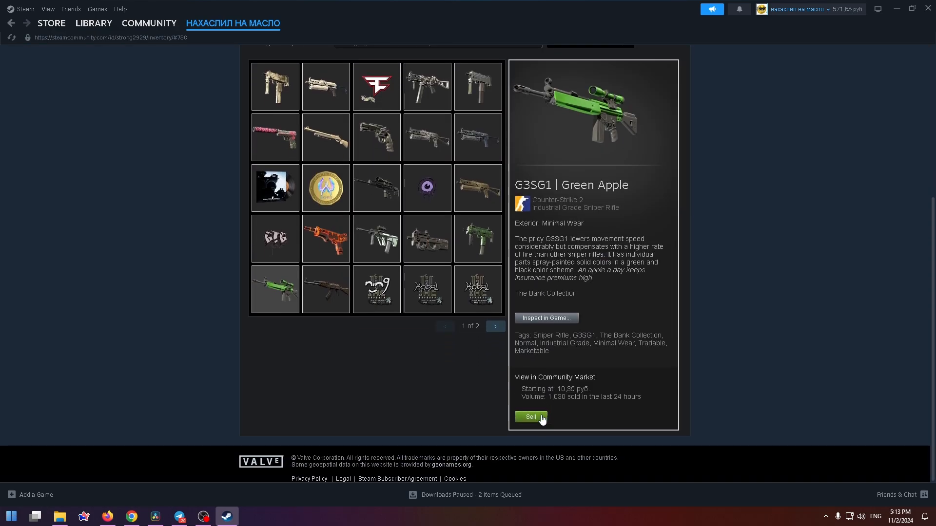
{"action": "left_click", "coordinate": [531, 416]}
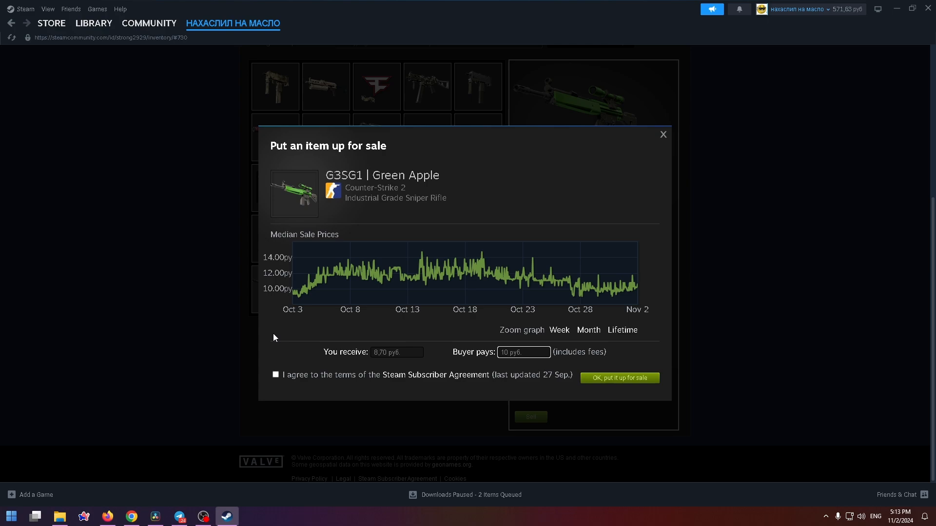
Step: Accept the Subscriber Agreement and confirm the listing, leaving an 8,80 руб pending balance
{"action": "left_click", "coordinate": [275, 374]}
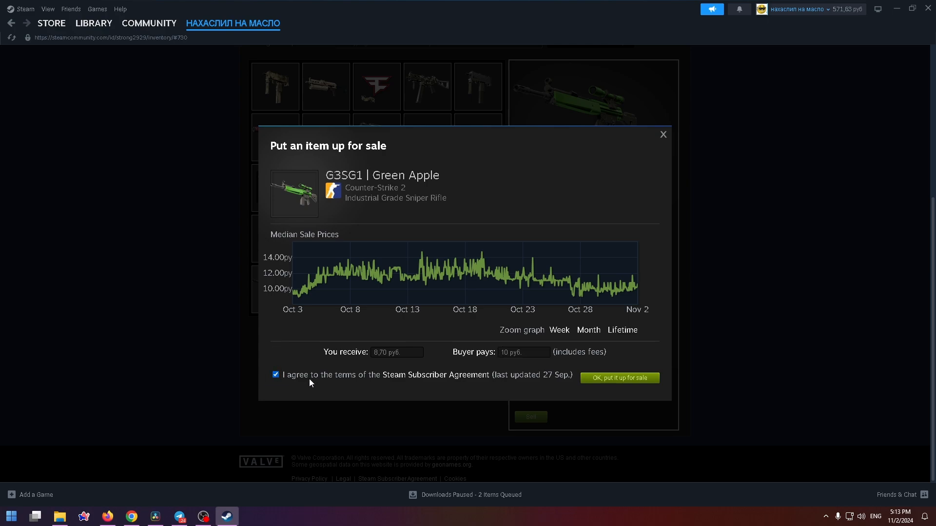
{"action": "mouse_move", "coordinate": [613, 386]}
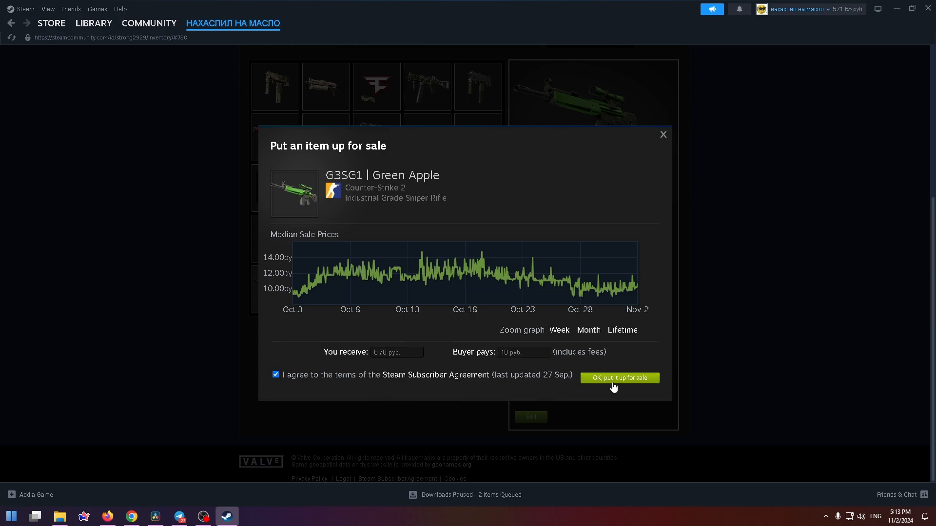
{"action": "left_click", "coordinate": [619, 378]}
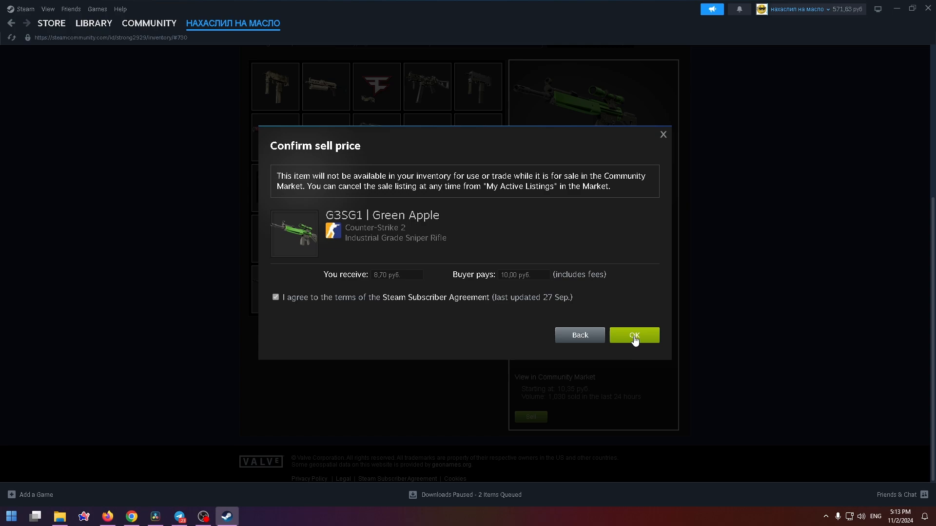
{"action": "left_click", "coordinate": [634, 334]}
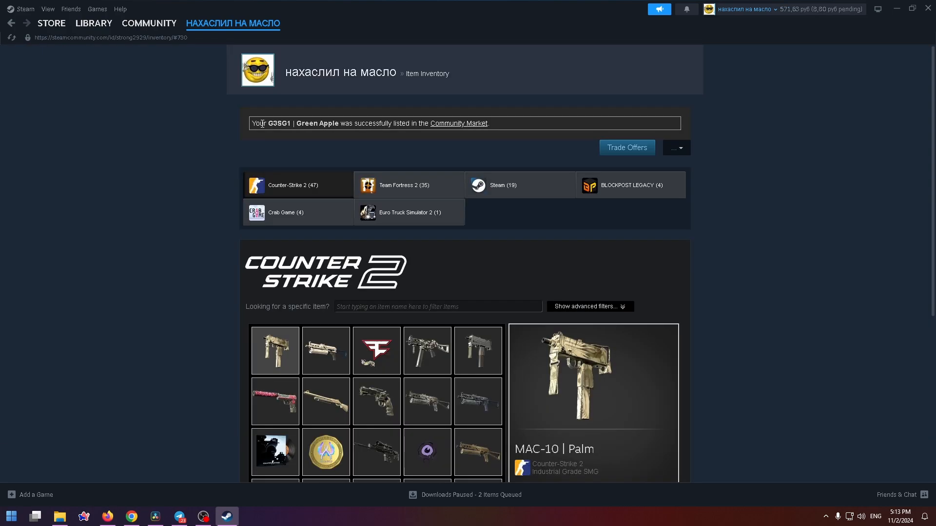
{"action": "double_click", "coordinate": [317, 123]}
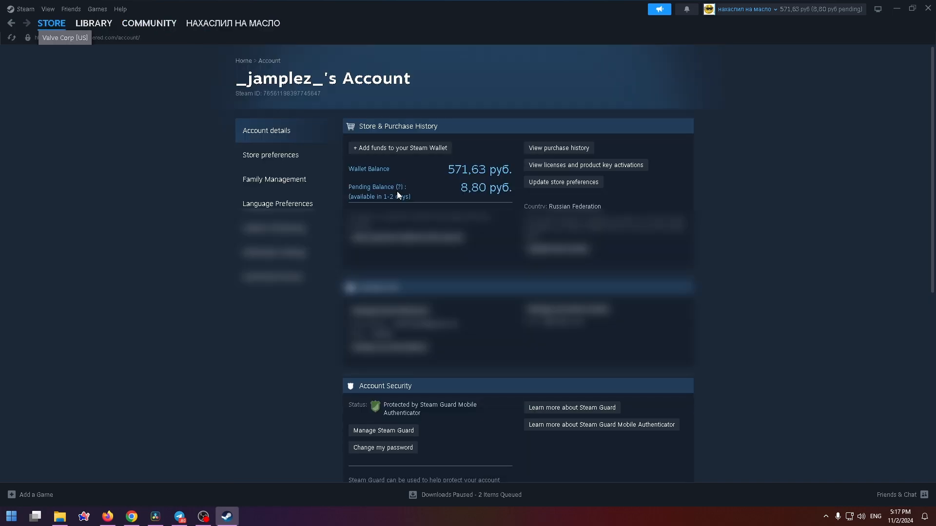
{"action": "mouse_move", "coordinate": [635, 47]}
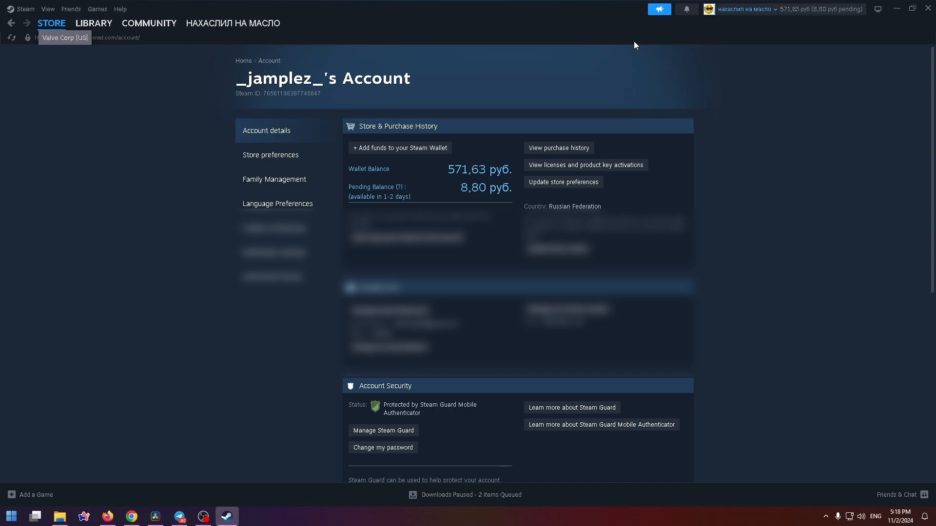
{"action": "mouse_move", "coordinate": [621, 47]}
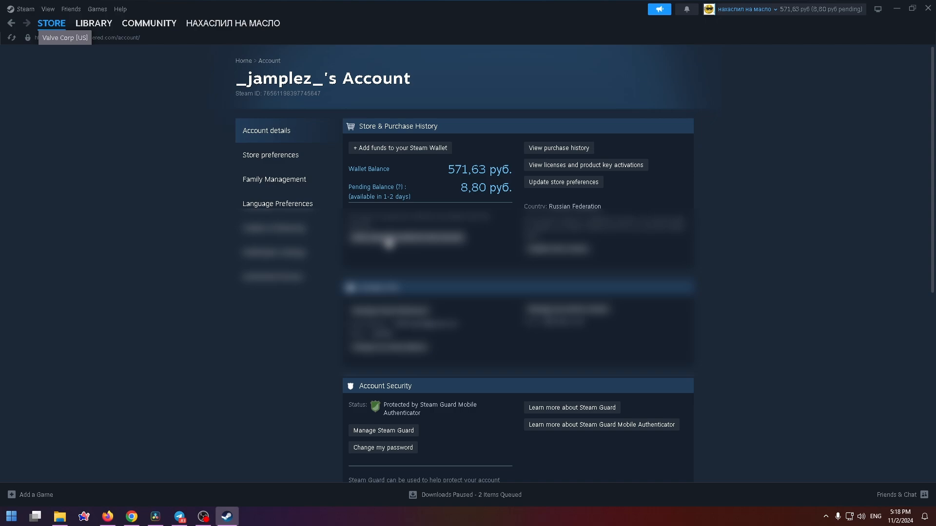
{"action": "mouse_move", "coordinate": [390, 196]}
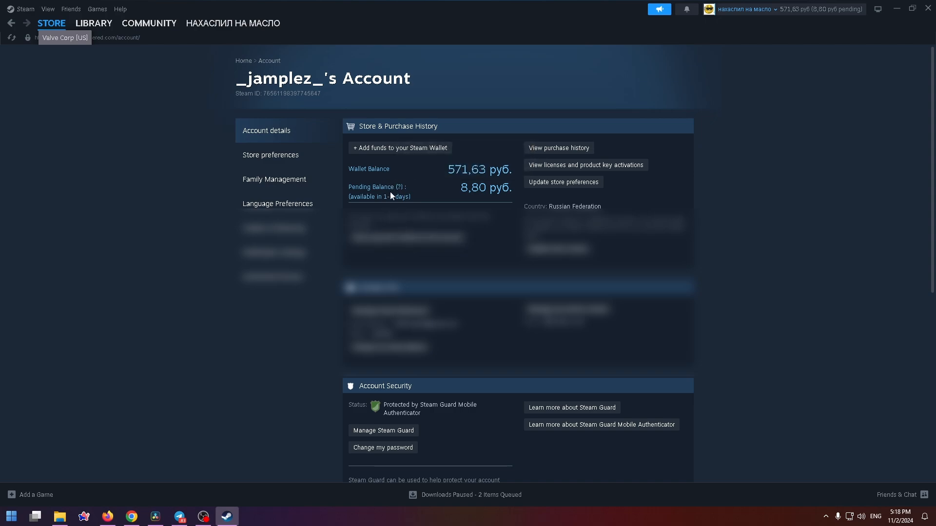
{"action": "mouse_move", "coordinate": [396, 195]}
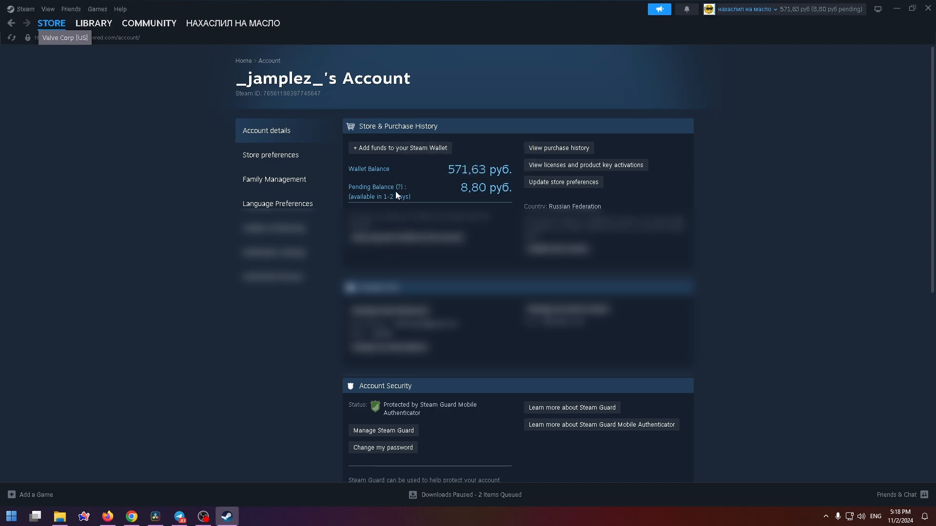
{"action": "mouse_move", "coordinate": [399, 188]}
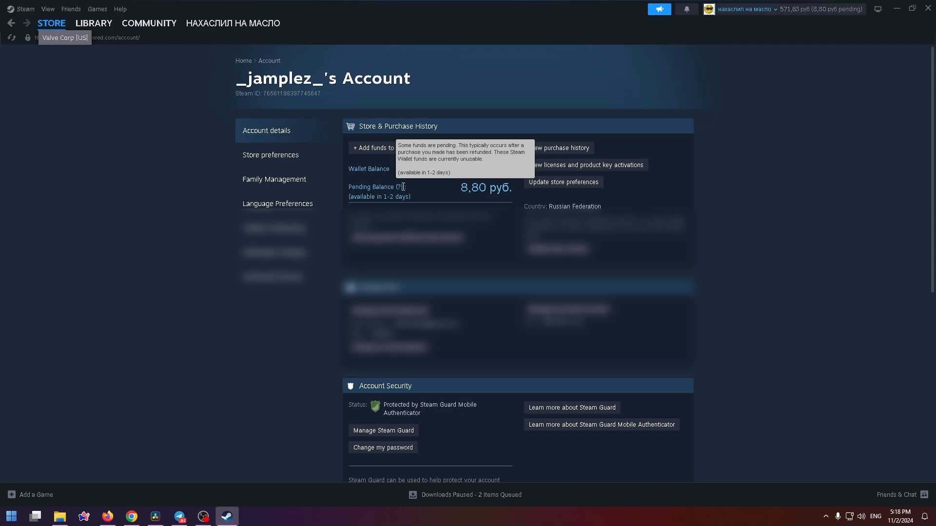
{"action": "left_click", "coordinate": [744, 9]}
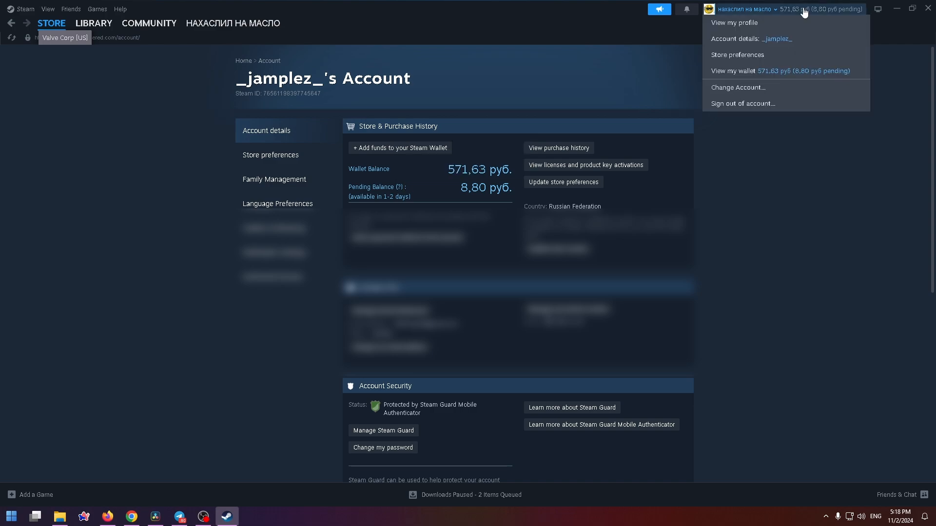
{"action": "mouse_move", "coordinate": [777, 38]}
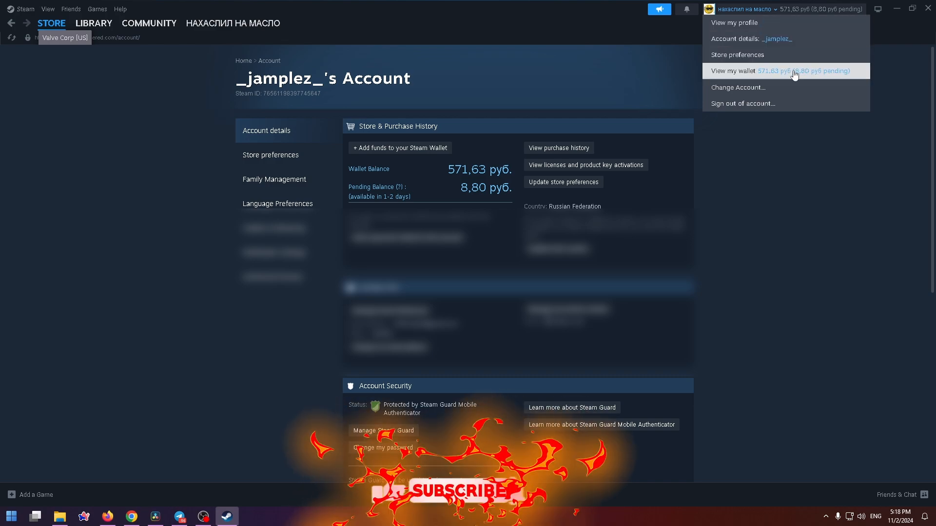
{"action": "left_click", "coordinate": [232, 22]}
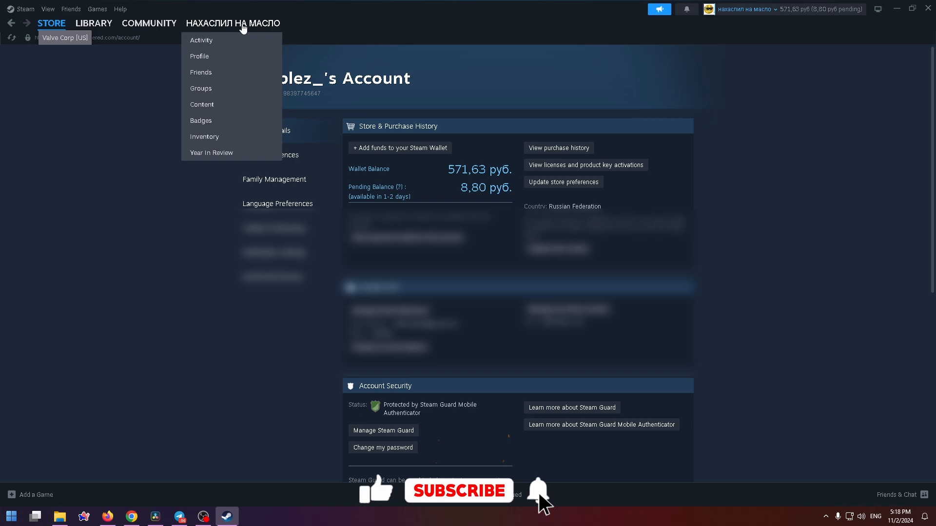